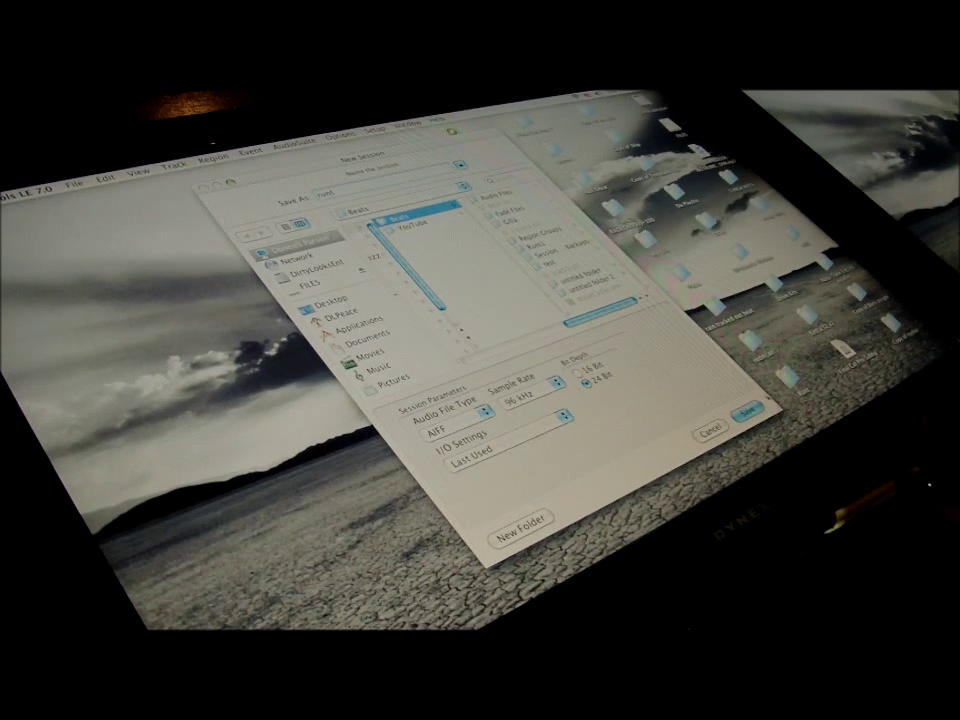
Save the new empty session with AIFF, 44.1 kHz settings and its name
{"action": "left_click", "coordinate": [754, 432]}
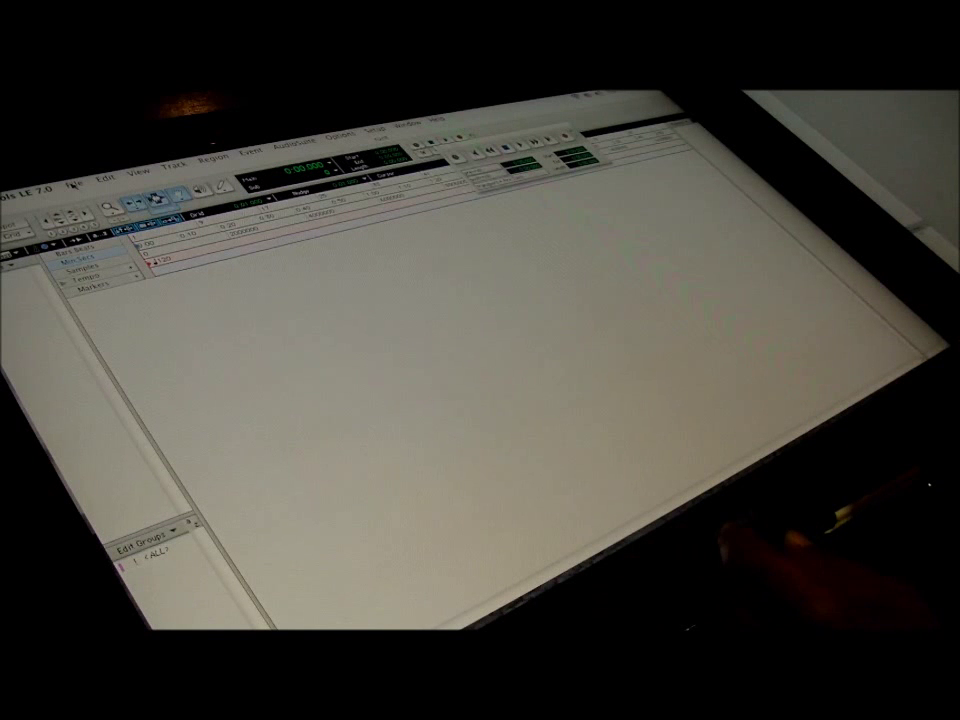
Start importing the beat's stem files onto new tracks via Import Audio to Track
{"action": "left_click", "coordinate": [76, 176]}
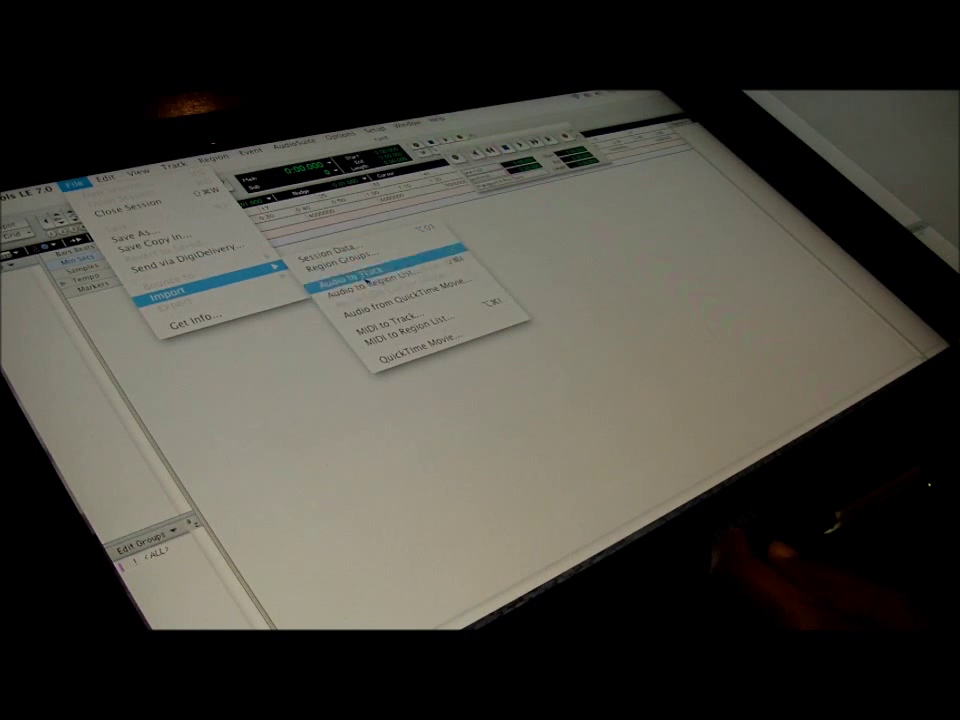
{"action": "left_click", "coordinate": [360, 278]}
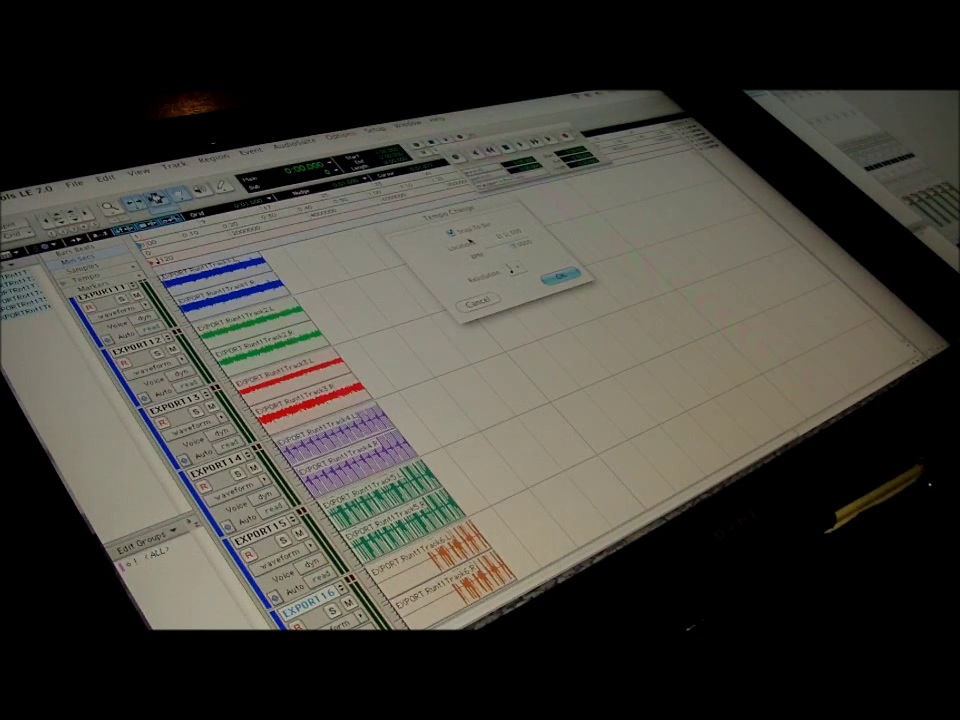
Confirm the new BPM in the Tempo Change dialog for the session
{"action": "left_click", "coordinate": [556, 272]}
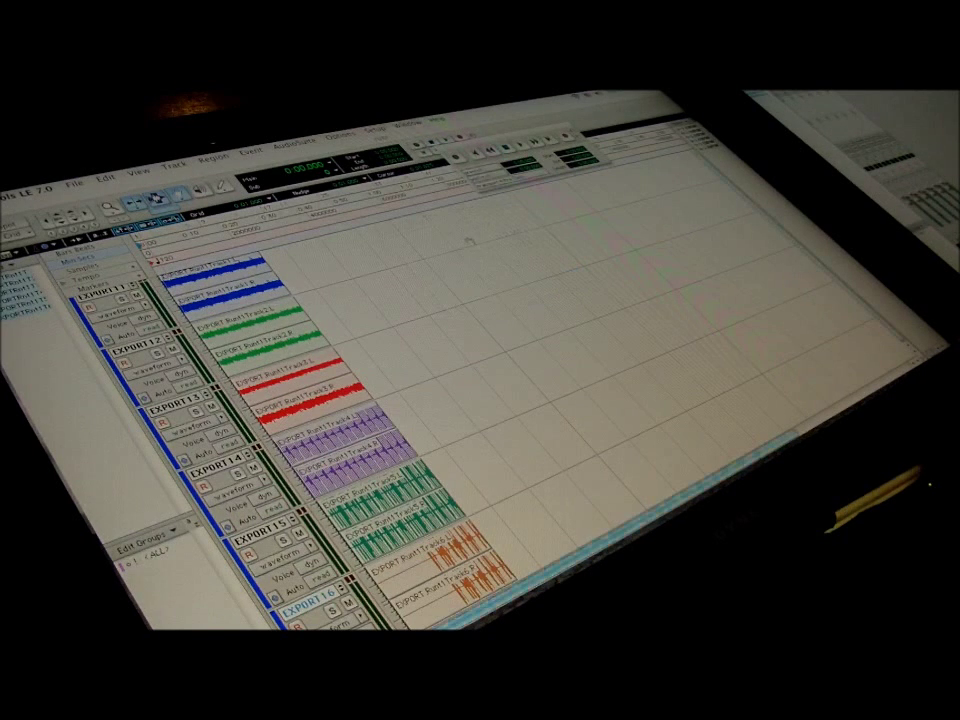